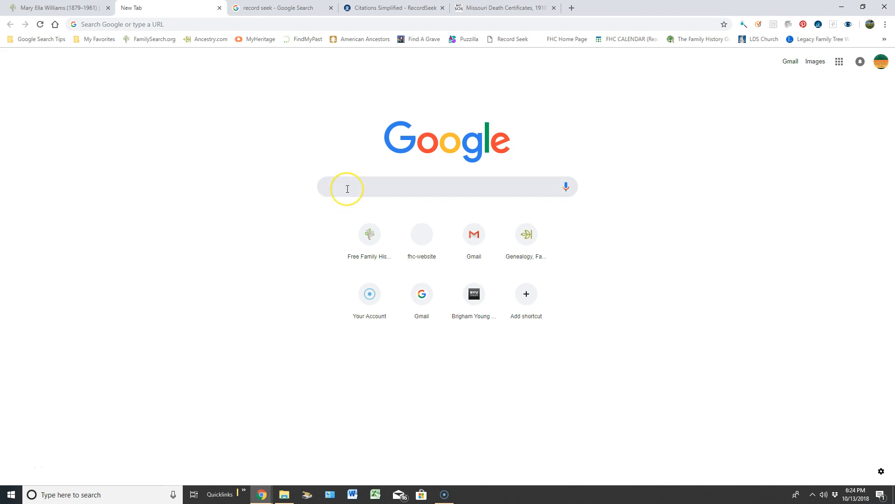
Search Google for 'record seek' from the new tab
{"action": "left_click", "coordinate": [347, 188]}
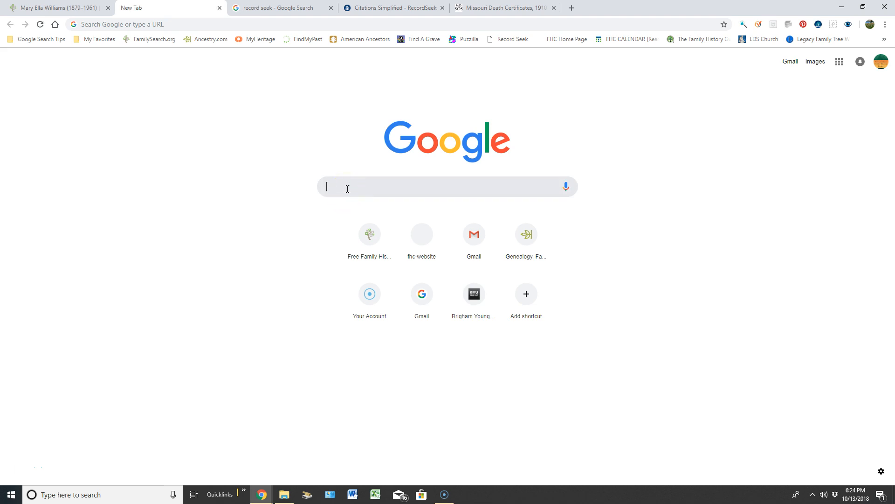
{"action": "type", "text": "Ree"}
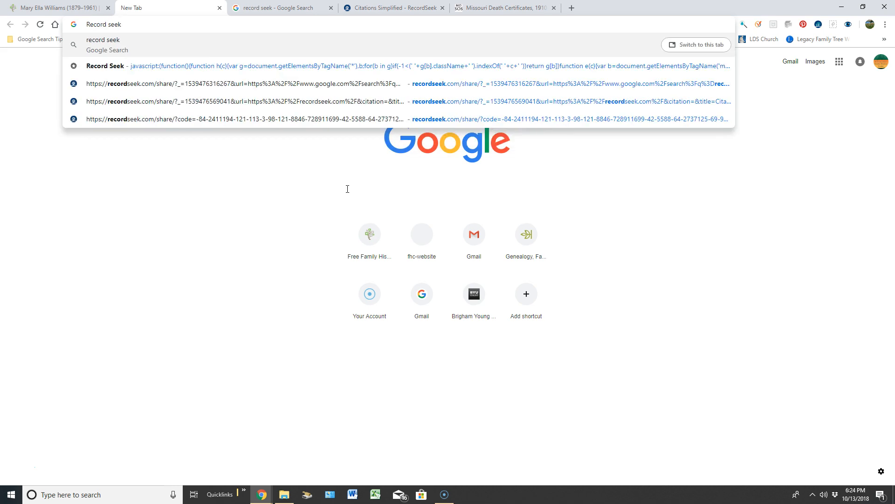
{"action": "left_click", "coordinate": [280, 7]}
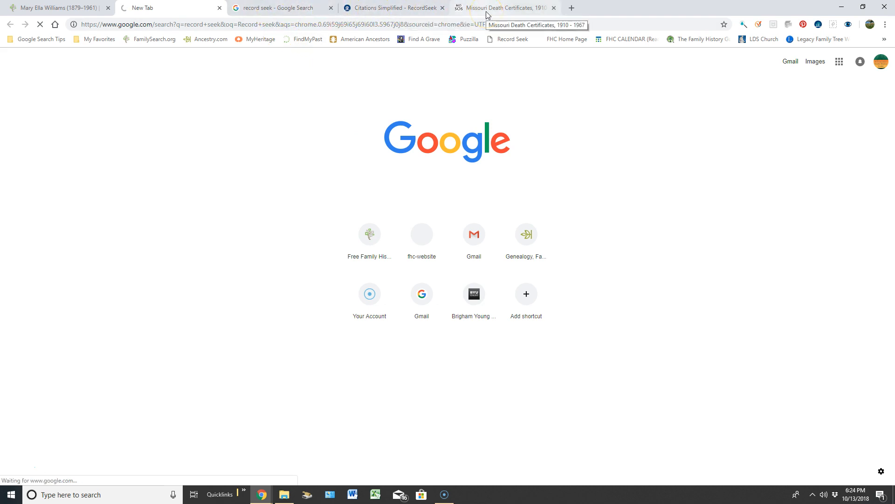
Add the green RecordSeek bookmarklet from recordseek.com to the bookmark bar
{"action": "left_click", "coordinate": [167, 9]}
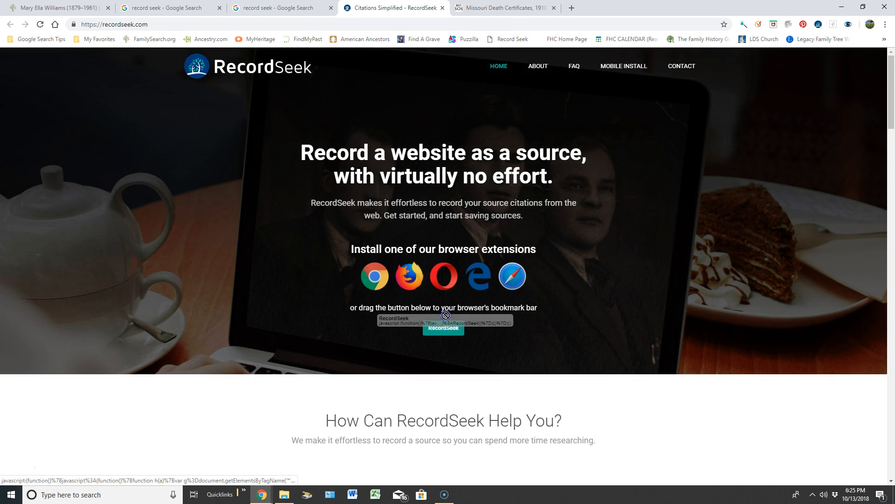
{"action": "left_click_drag", "start_coordinate": [443, 327], "coordinate": [477, 103]}
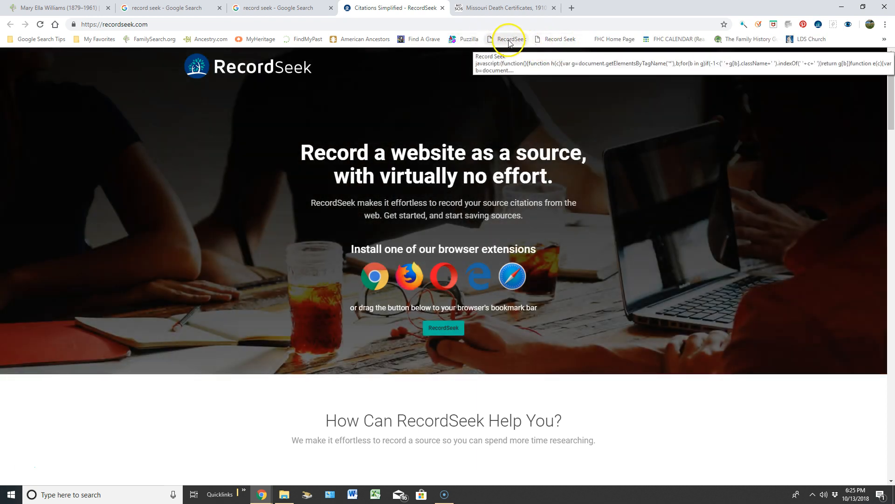
{"action": "mouse_move", "coordinate": [556, 40]}
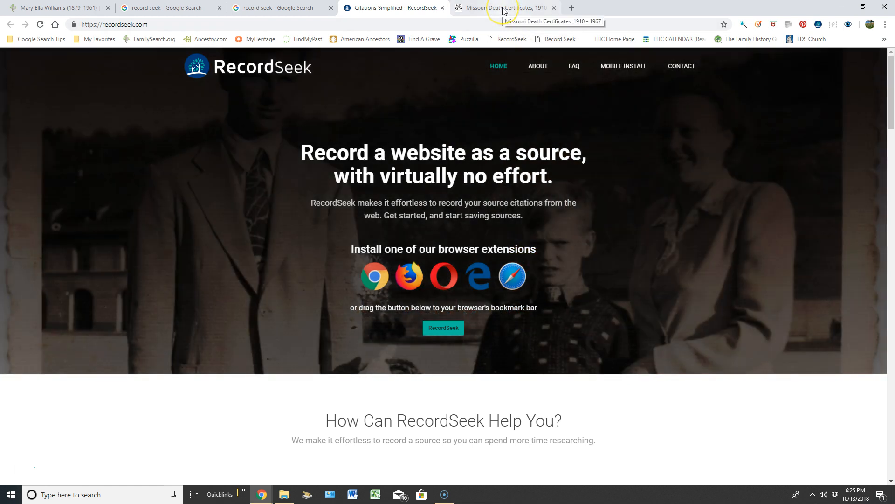
{"action": "left_click", "coordinate": [505, 8]}
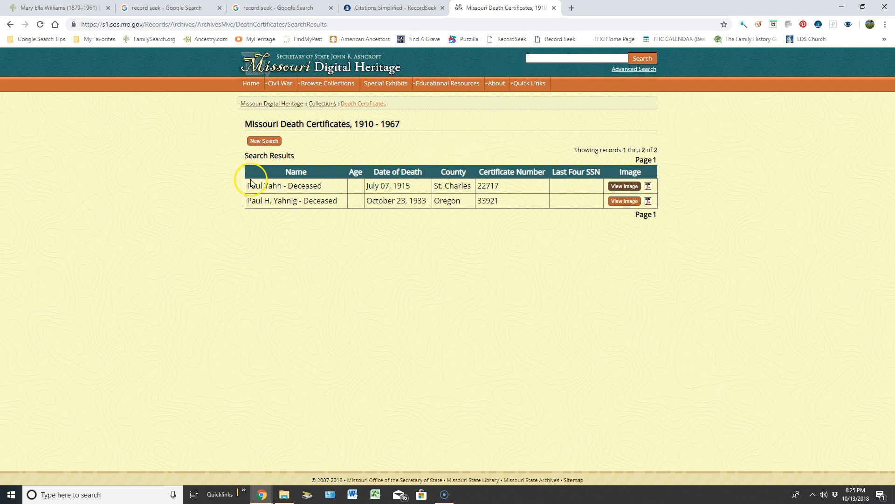
{"action": "left_click_drag", "start_coordinate": [250, 186], "coordinate": [411, 186]}
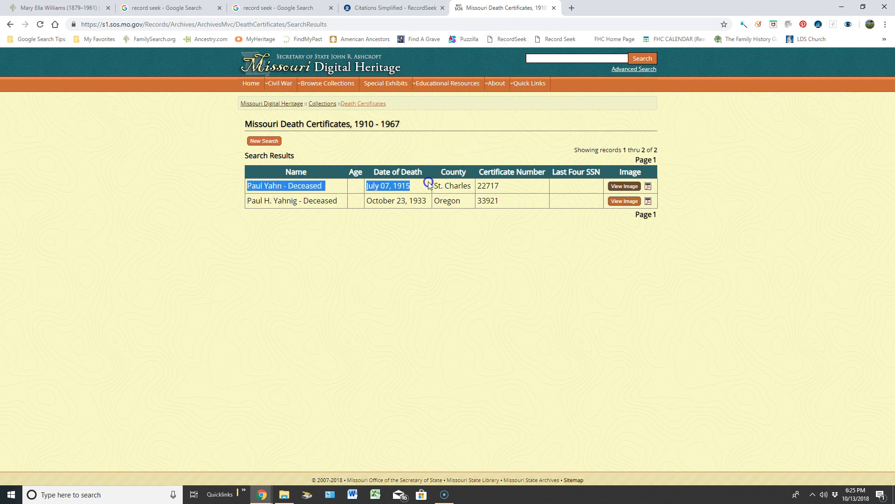
{"action": "right_click", "coordinate": [488, 184]}
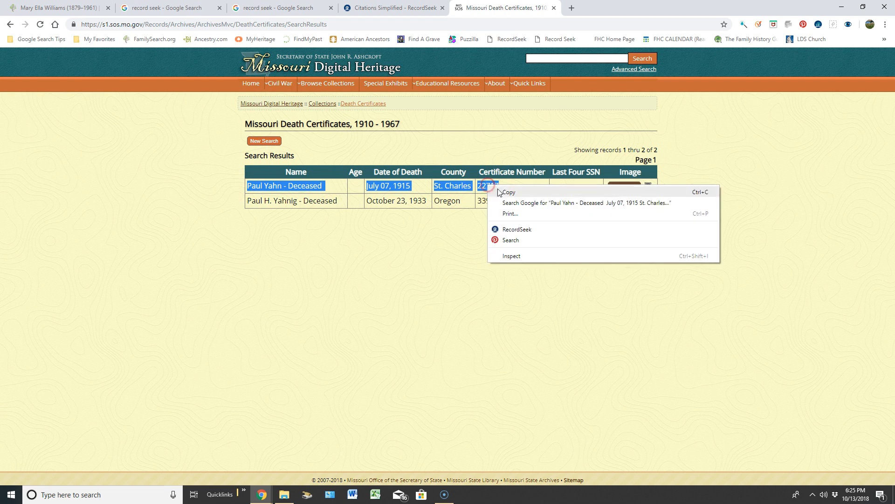
{"action": "left_click", "coordinate": [563, 41]}
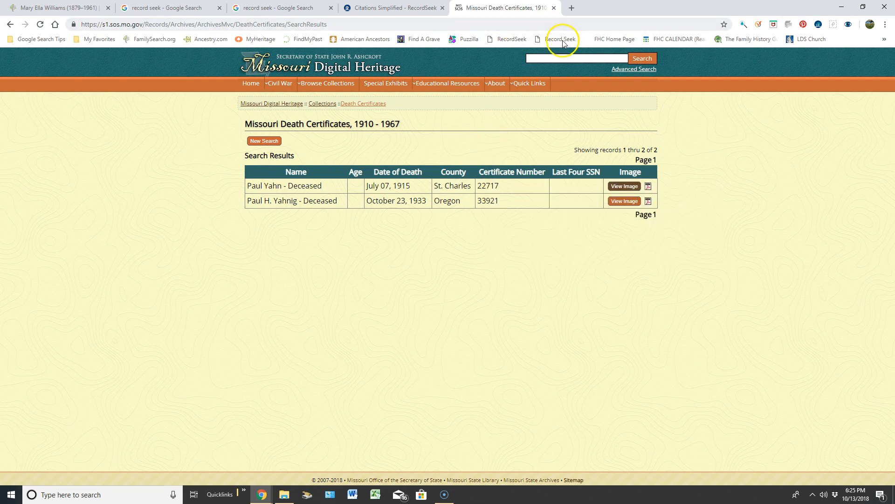
Start a FamilySearch source via RecordSeek and paste the certificate details into the notes
{"action": "left_click", "coordinate": [559, 39]}
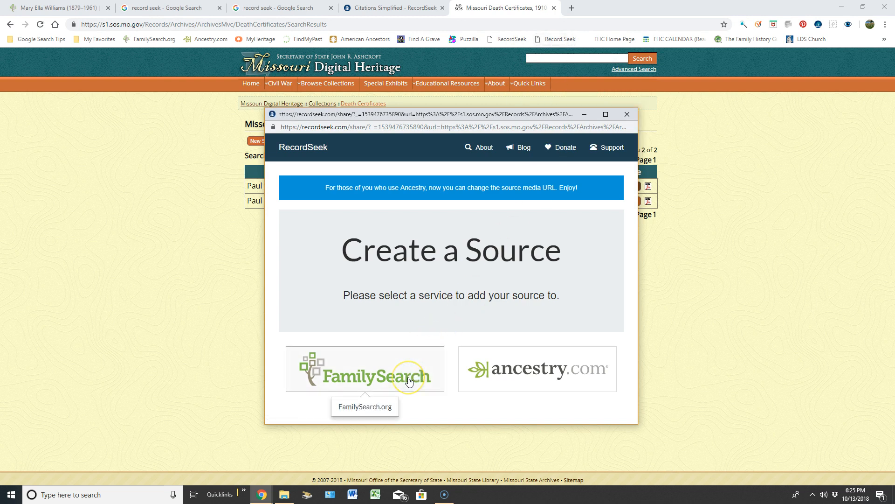
{"action": "left_click", "coordinate": [365, 368]}
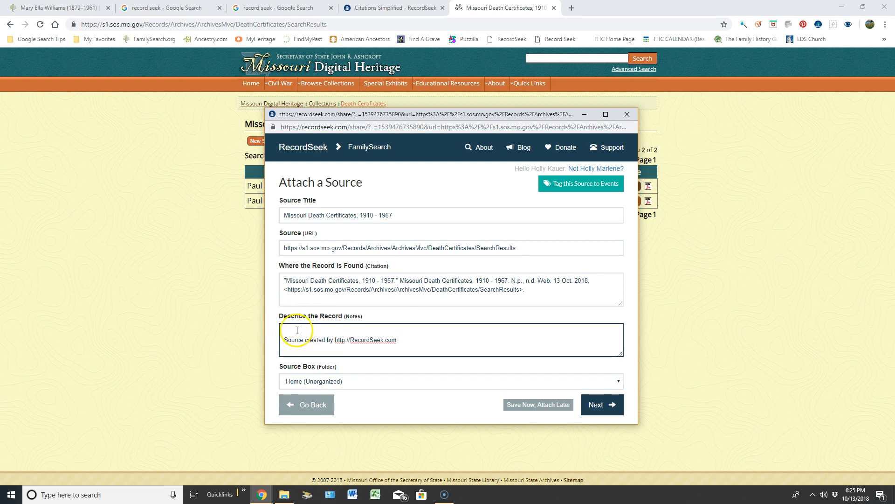
{"action": "right_click", "coordinate": [297, 331]}
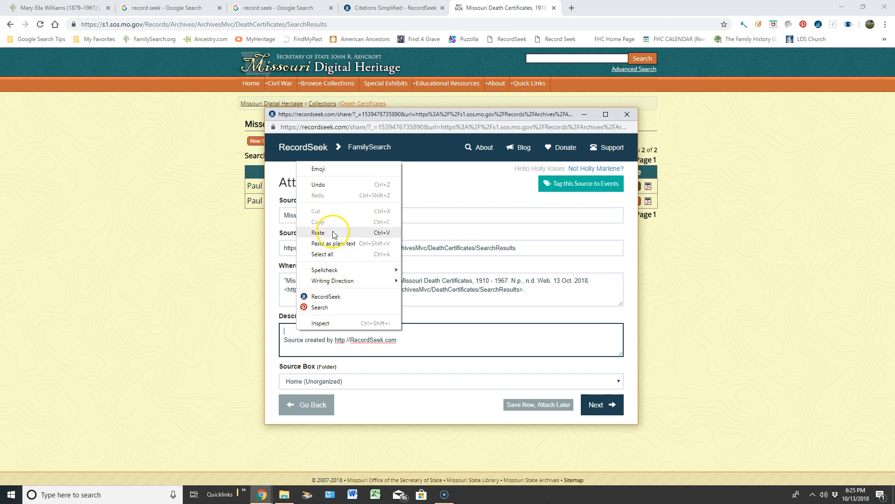
{"action": "left_click", "coordinate": [320, 232]}
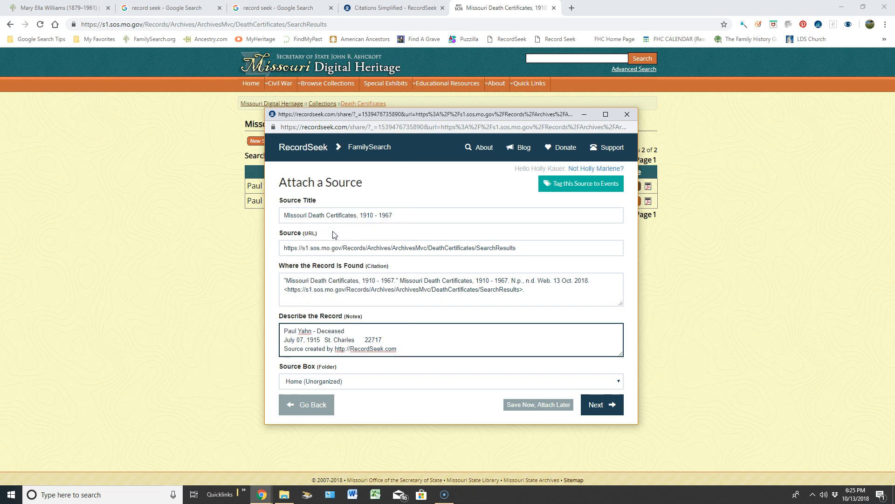